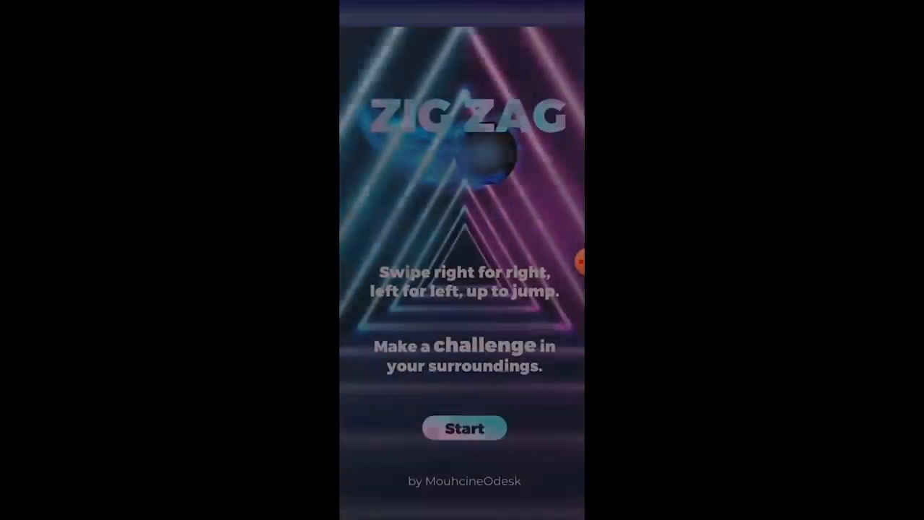
left_click(463, 427)
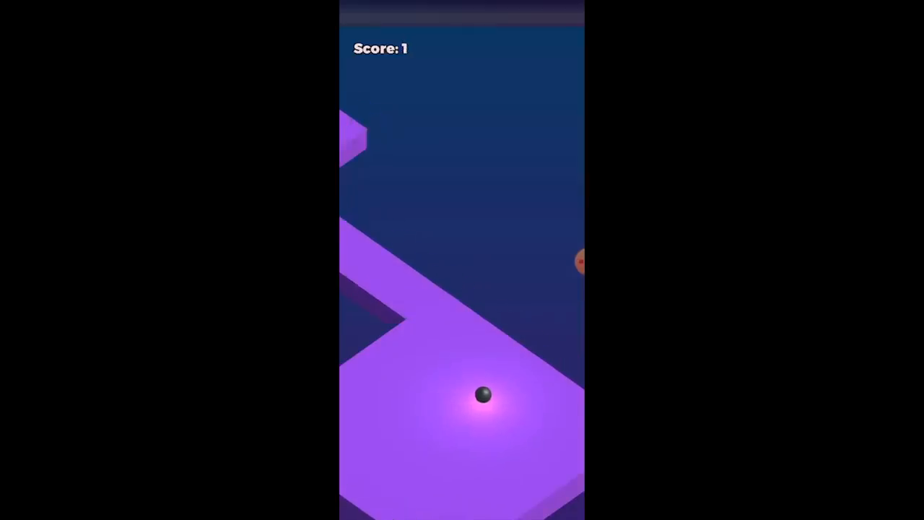